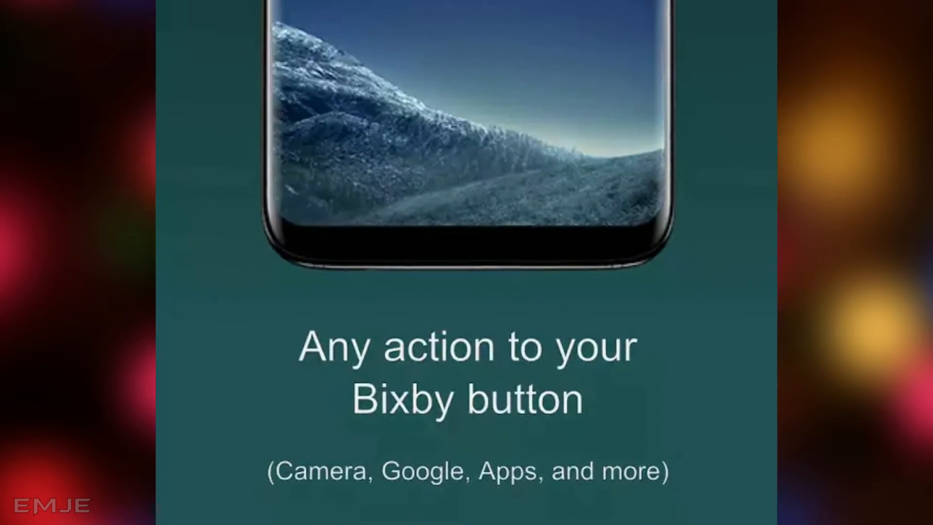
Search the Play Store for "bxa" so the bxactions suggestion appears
text(bxactio)
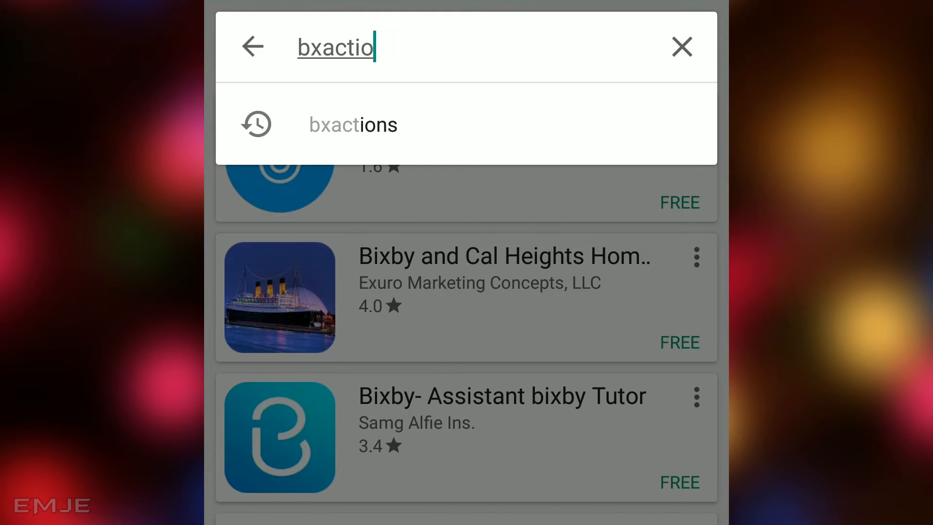
Choose the bxactions suggestion and install bxActions for Galaxy S8
click(352, 124)
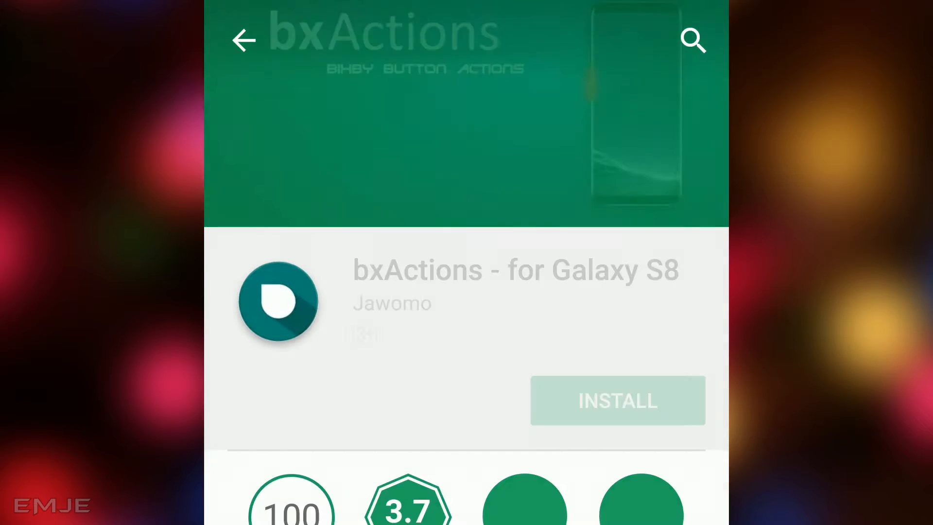
click(617, 401)
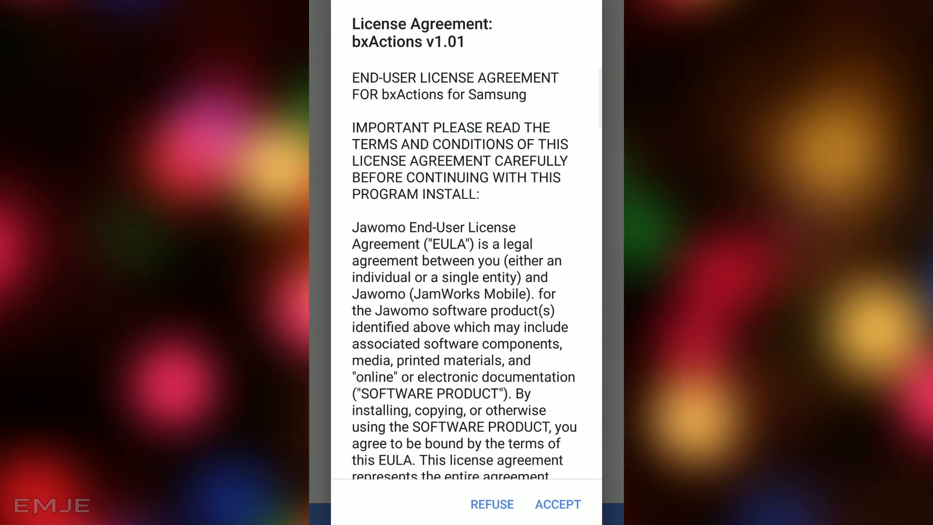
Accept the license and grant bxActions accessibility access, confirming the permissions dialog
click(555, 505)
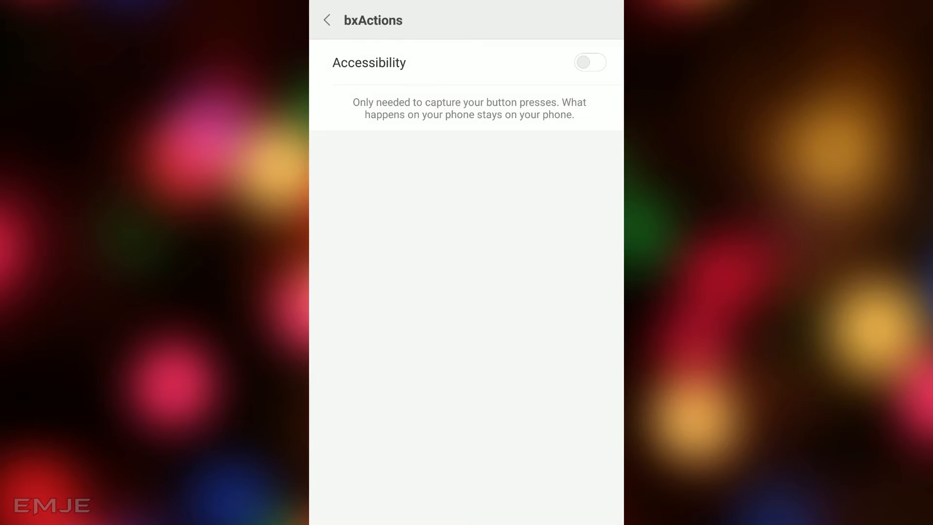
click(588, 63)
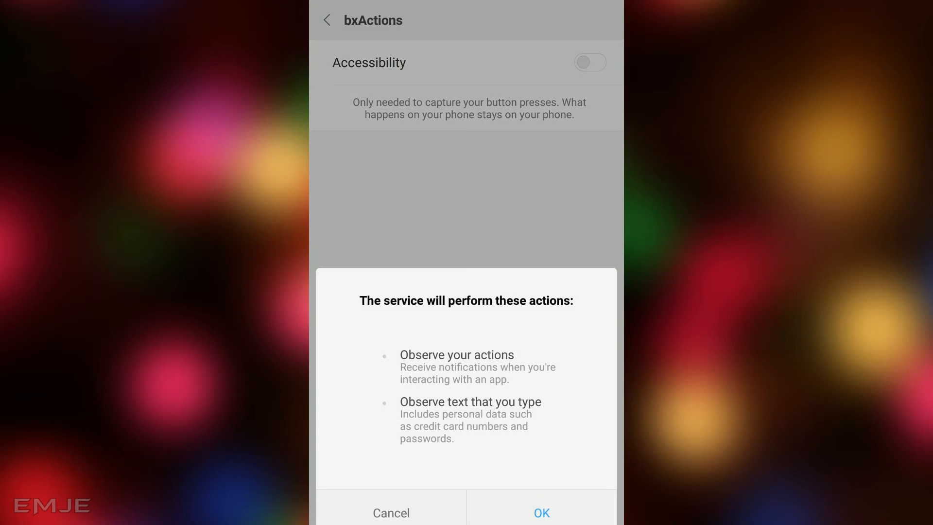
click(540, 512)
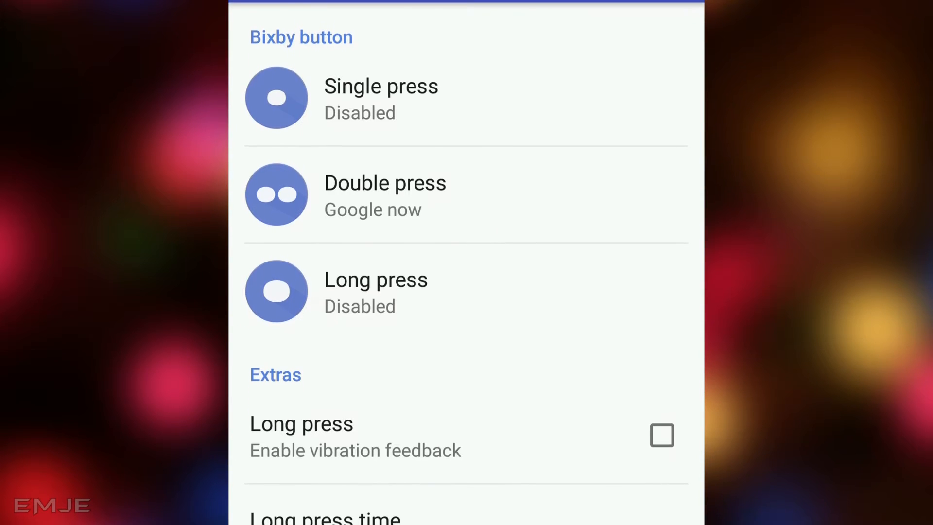
Set single press to Google now and browse the double press choices toward Camera
scroll(down, 3)
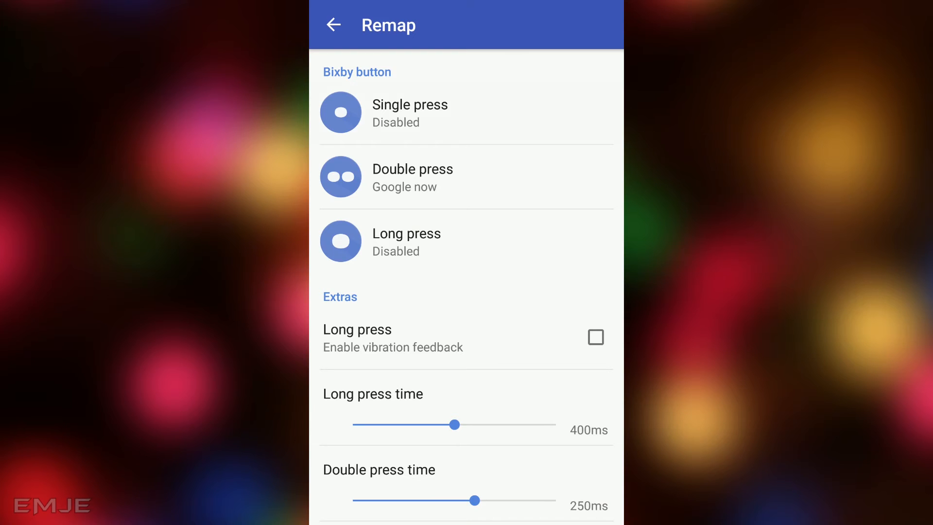
click(409, 113)
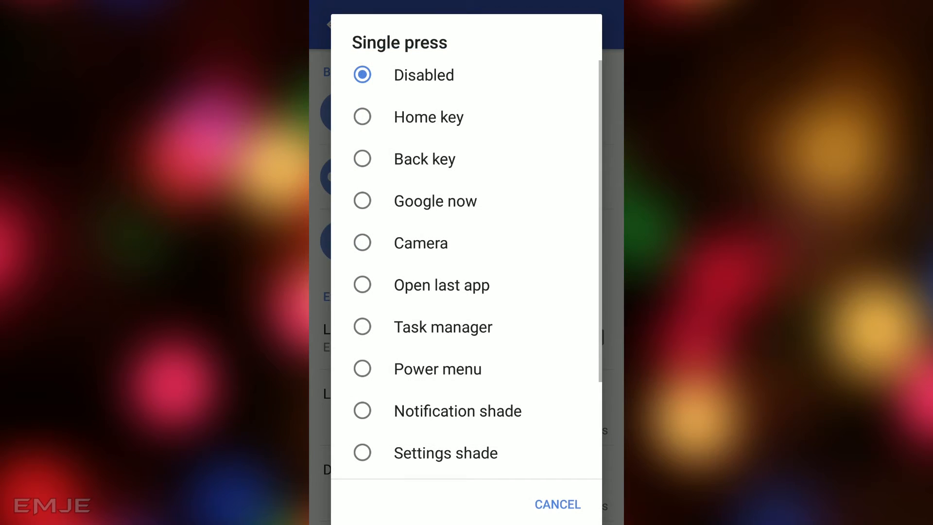
click(435, 200)
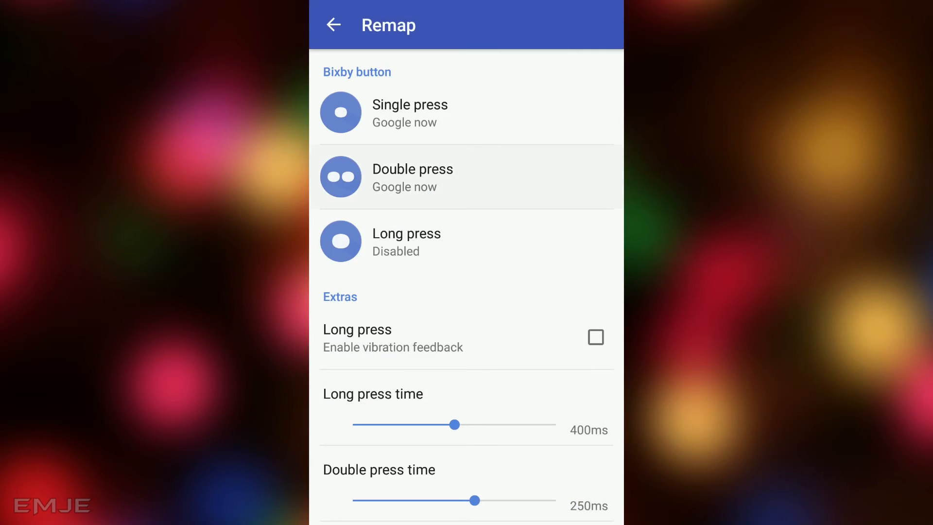
click(412, 176)
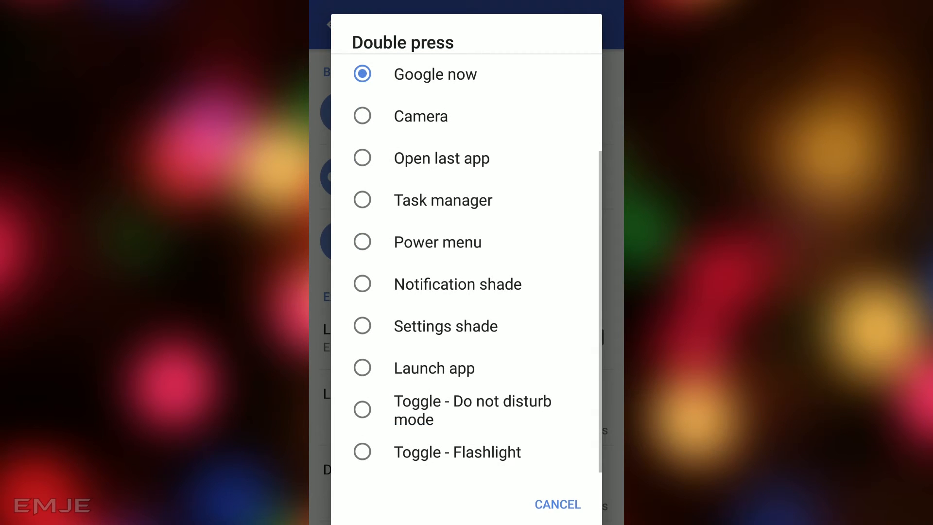
scroll(down, 3)
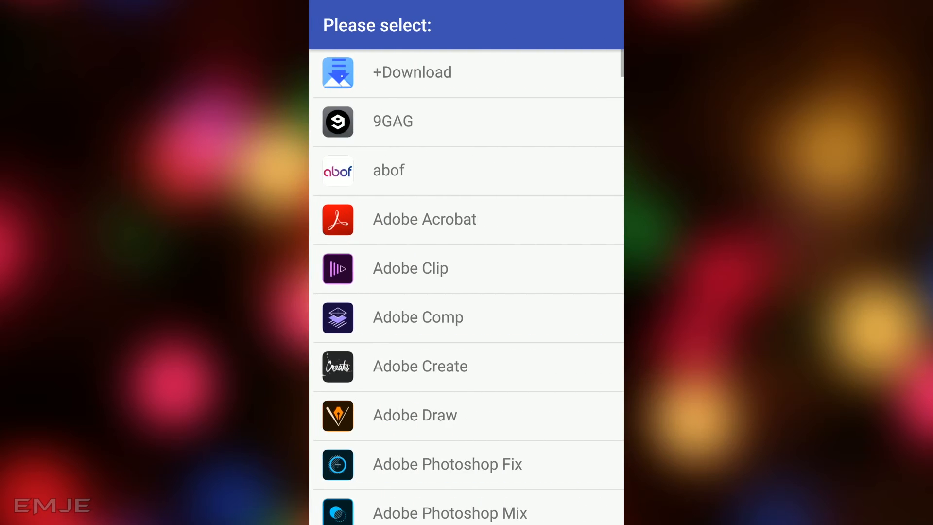
Pick Facebook from the app list as the long press action
scroll(down, 3)
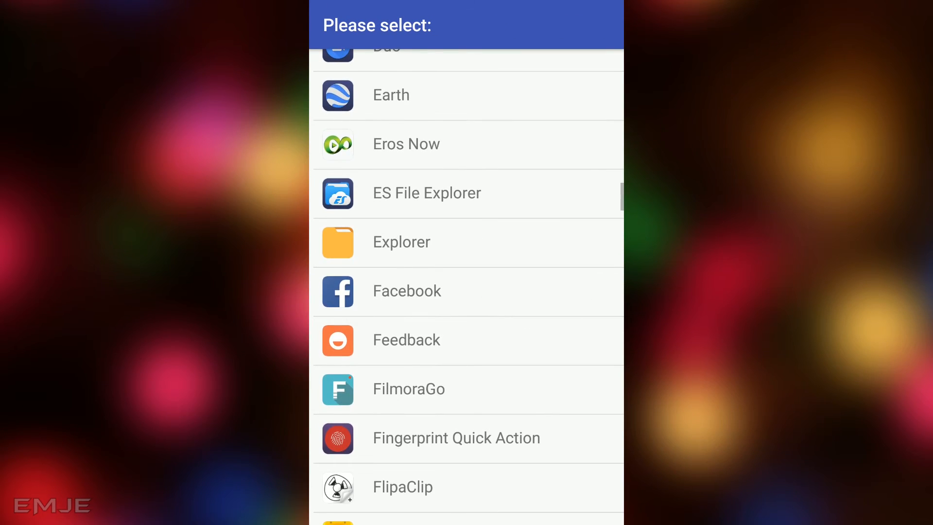
click(406, 290)
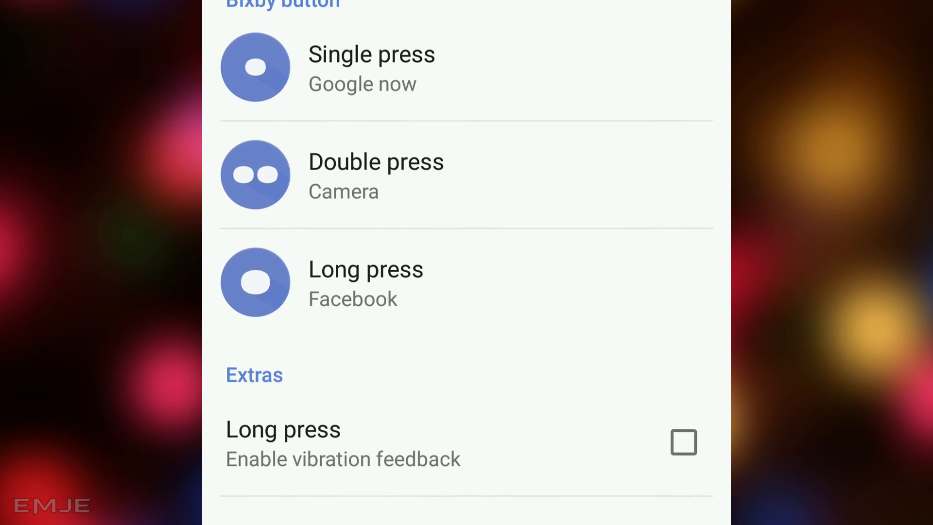
scroll(down, 3)
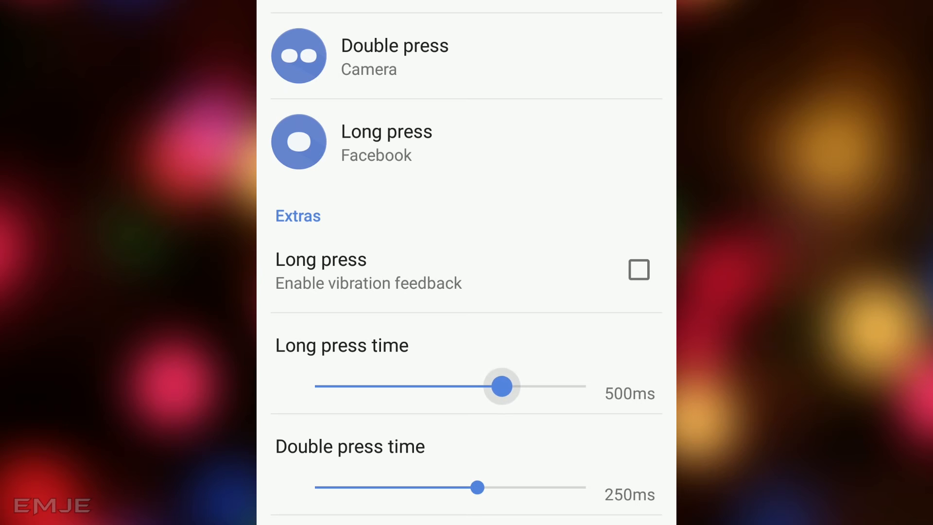
Set long press time 400ms, double press time 250ms, and enable vibration feedback
drag(502, 386, 451, 386)
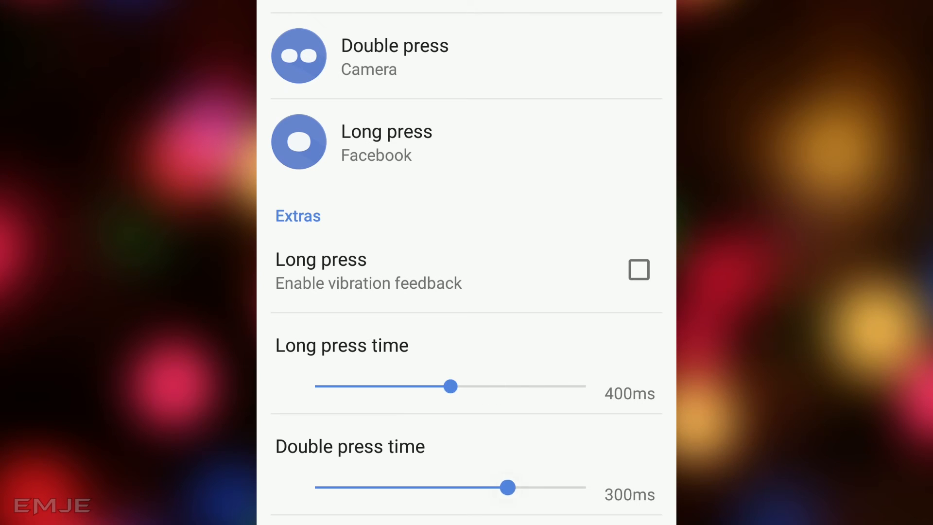
drag(508, 487, 459, 487)
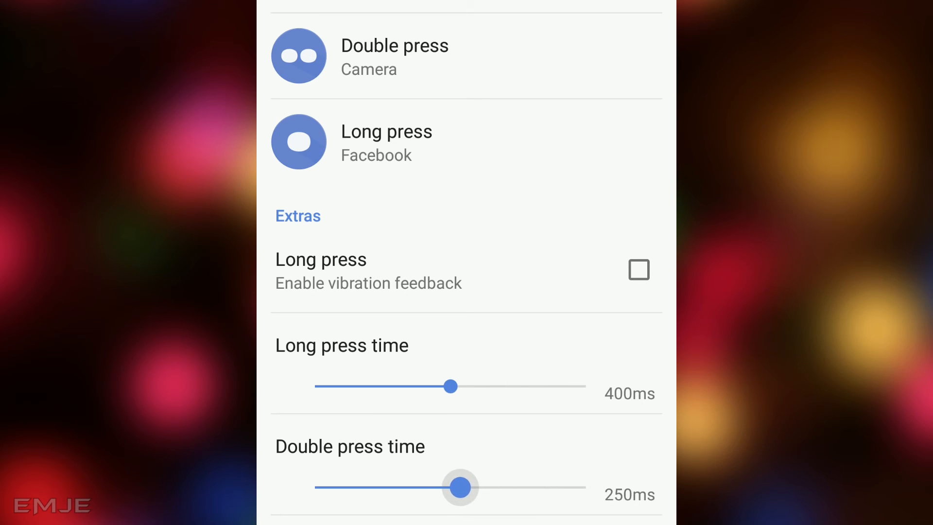
drag(459, 487, 478, 487)
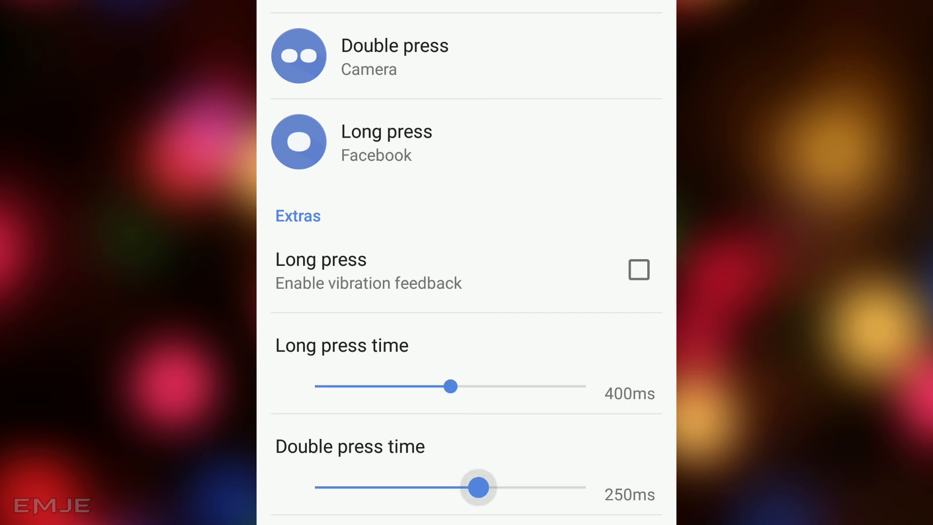
click(638, 269)
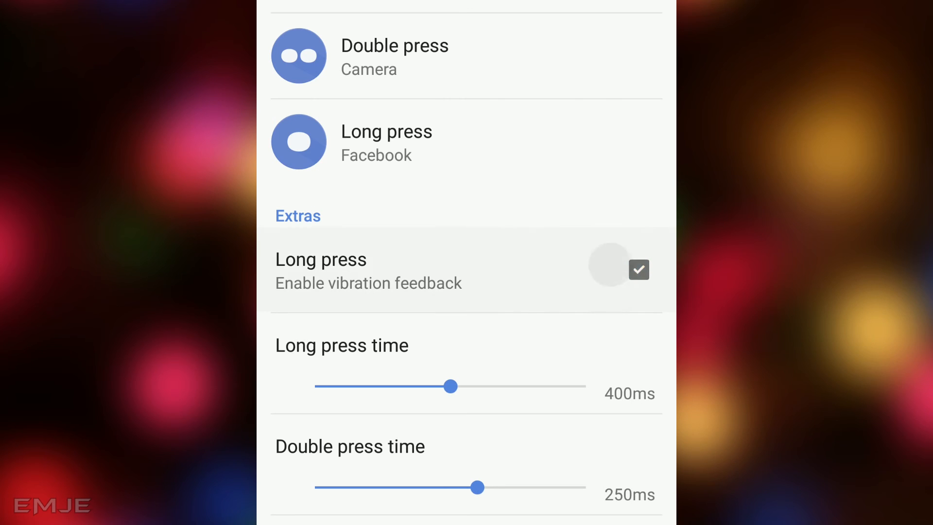